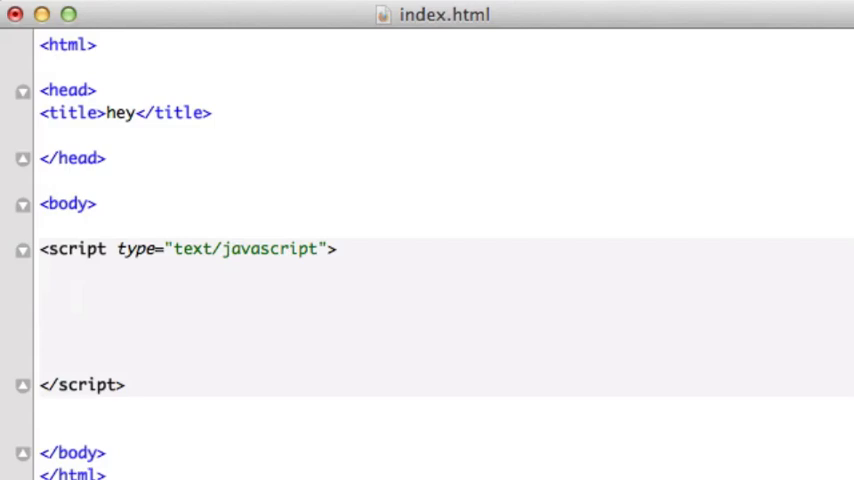
type("var")
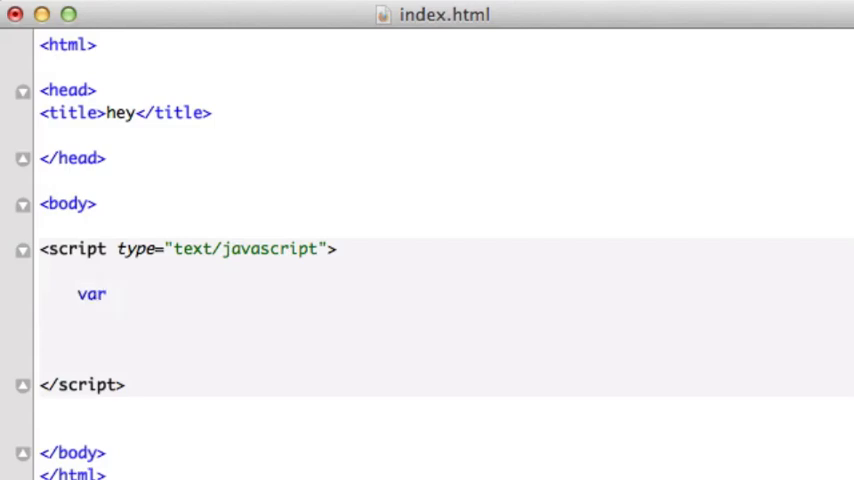
type("villageP")
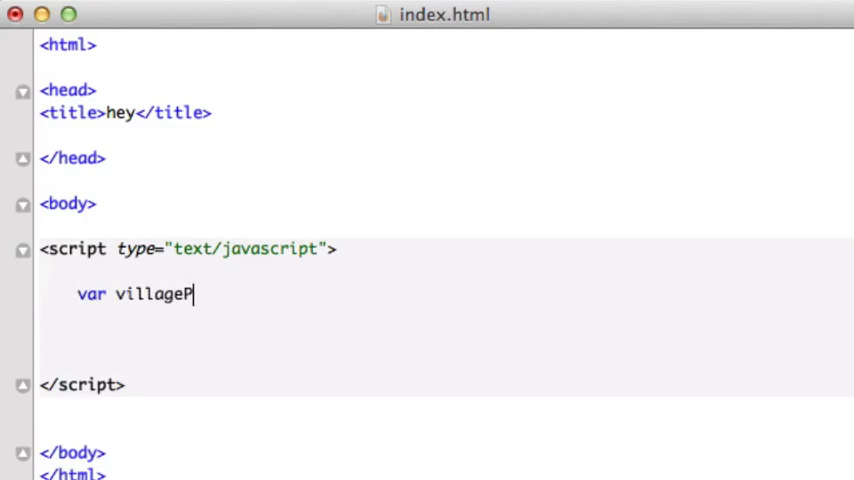
type("ark")
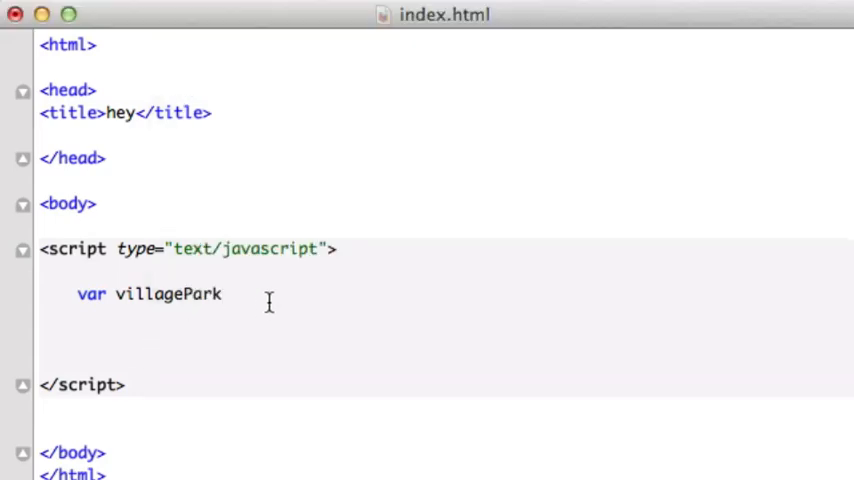
type("= new")
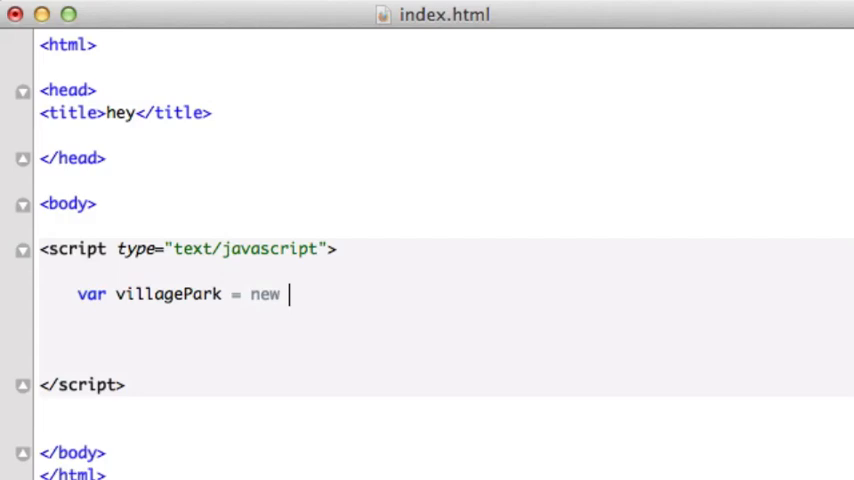
type("Array")
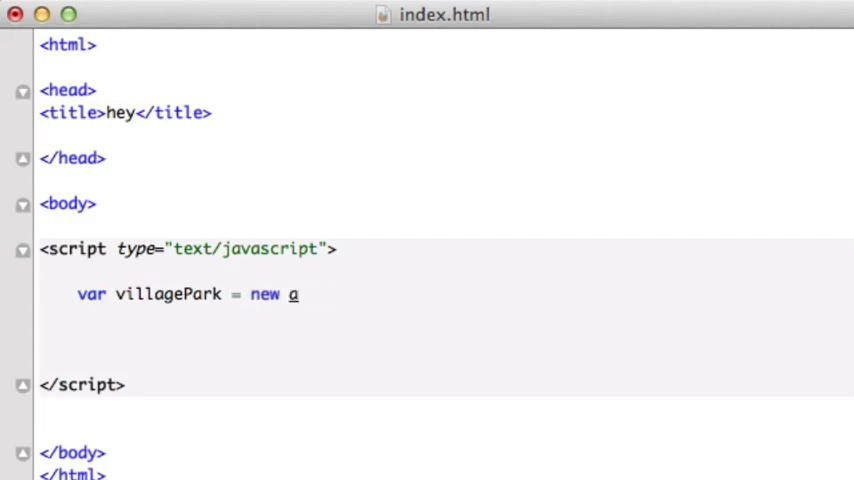
type("rray")
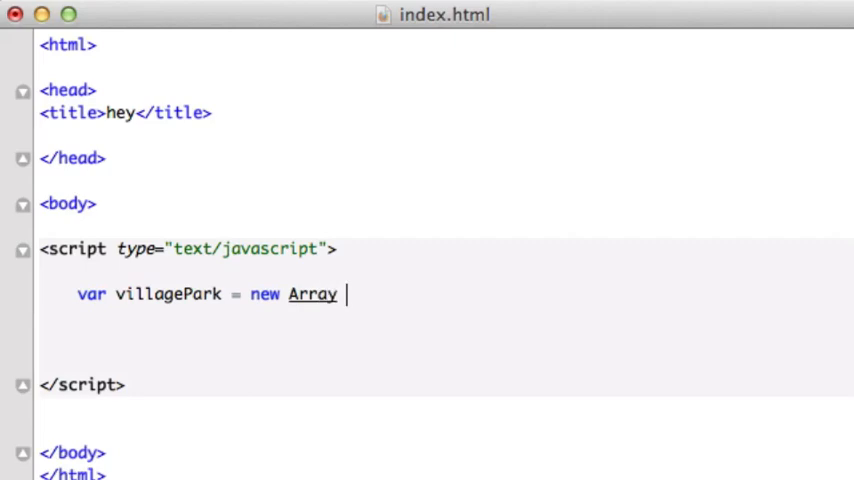
type("()")
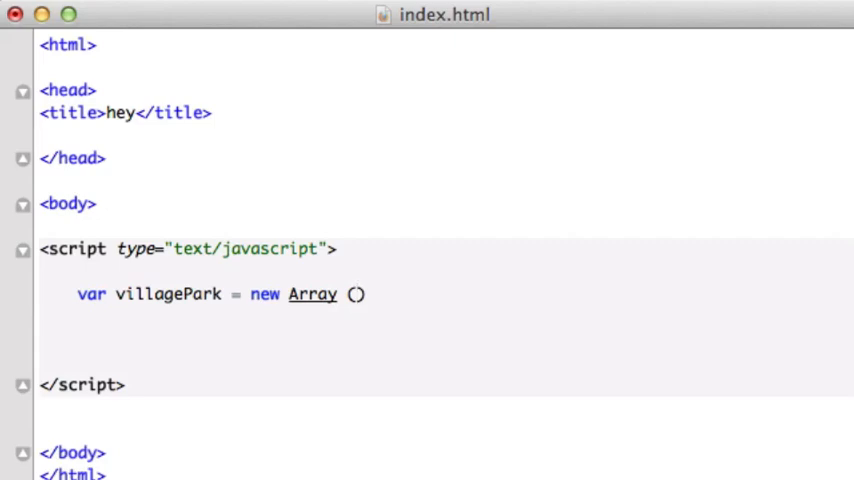
type("15, \"becoming a legend\",")
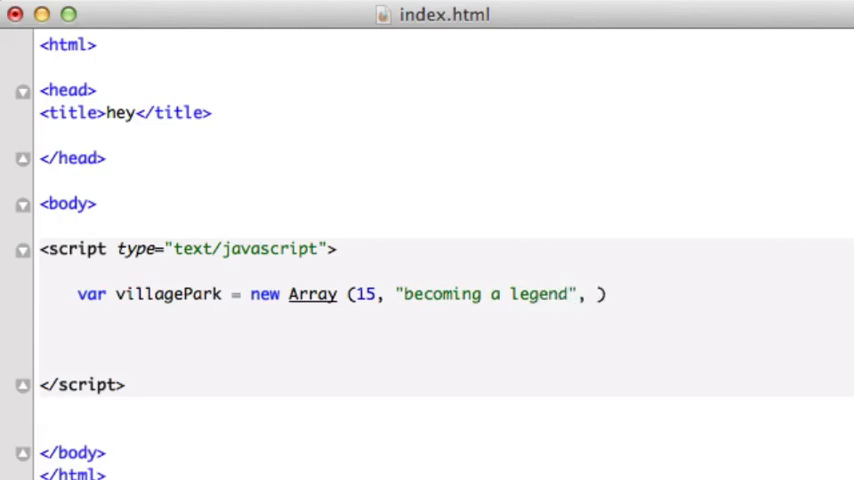
type("34,")
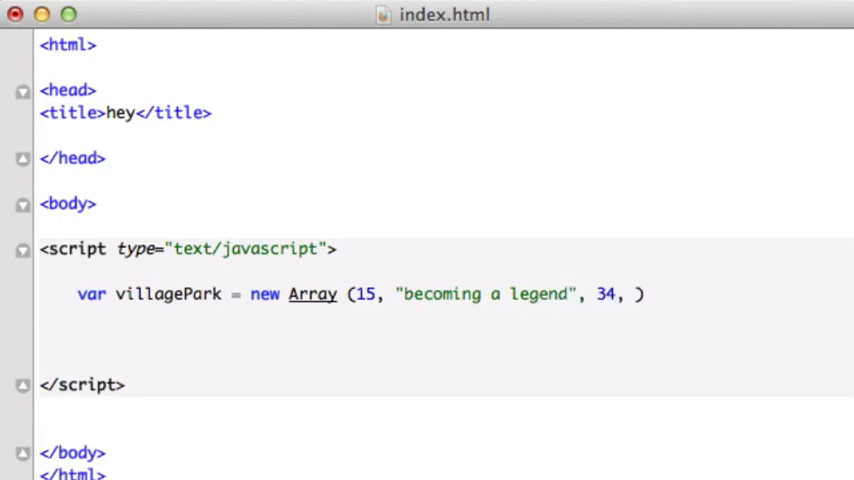
type("\"hell\"")
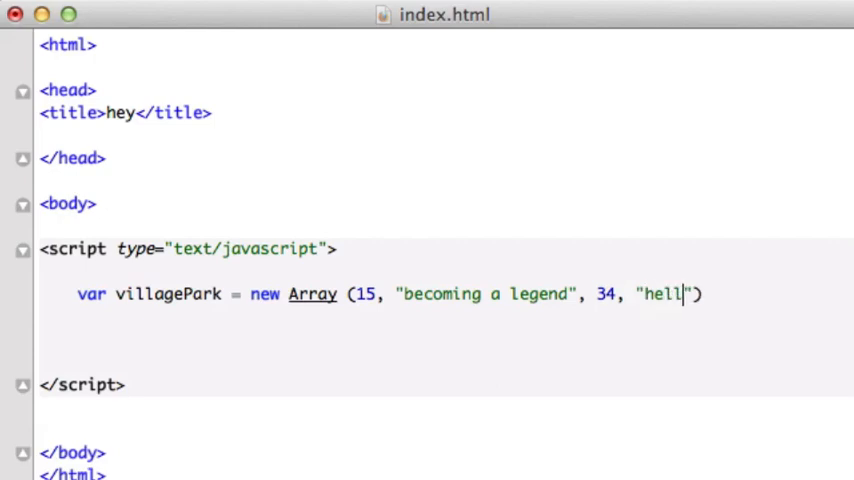
type("o")
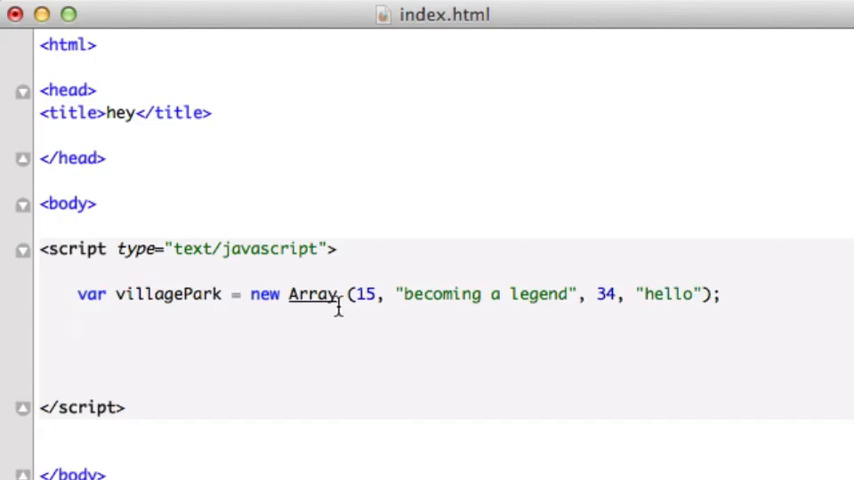
mouse_move(364, 310)
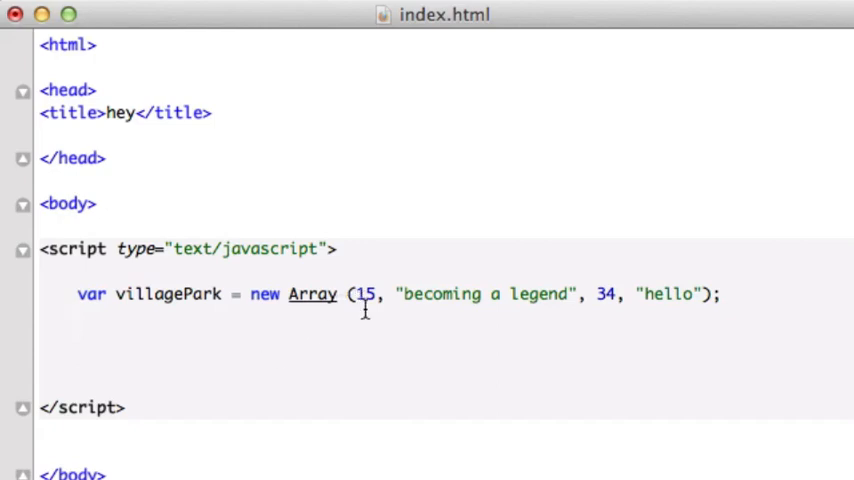
mouse_move(406, 364)
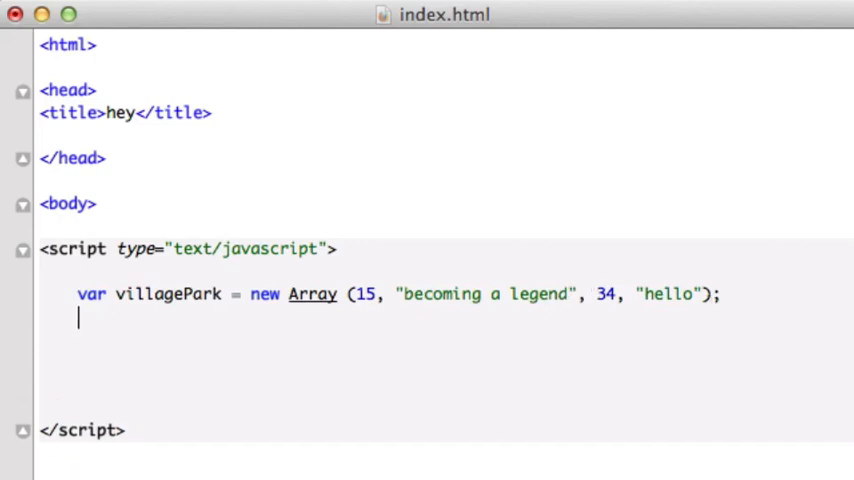
type("docume")
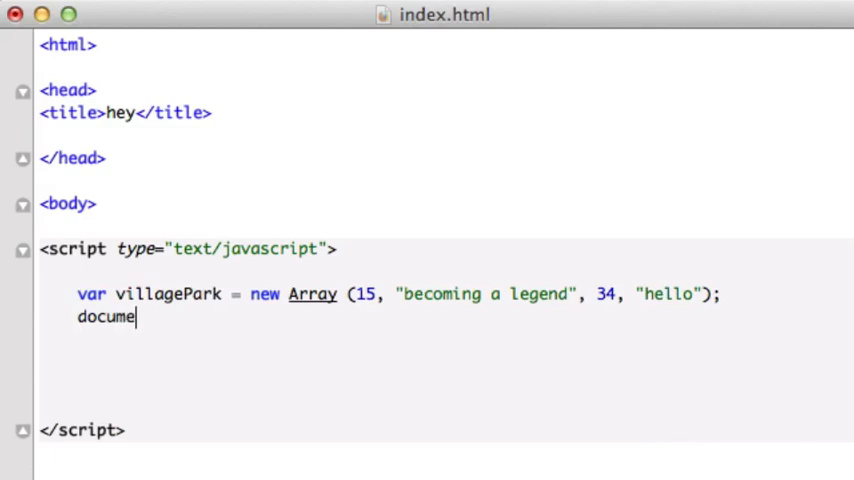
type("nt.write")
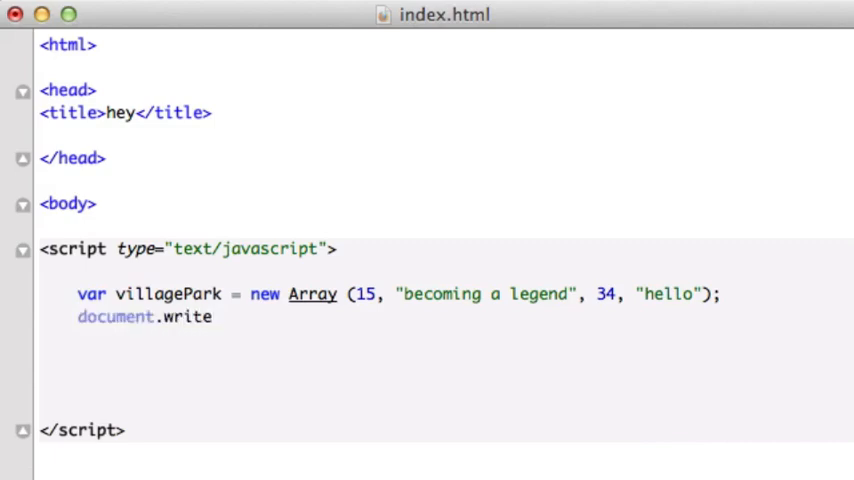
type("(vil)")
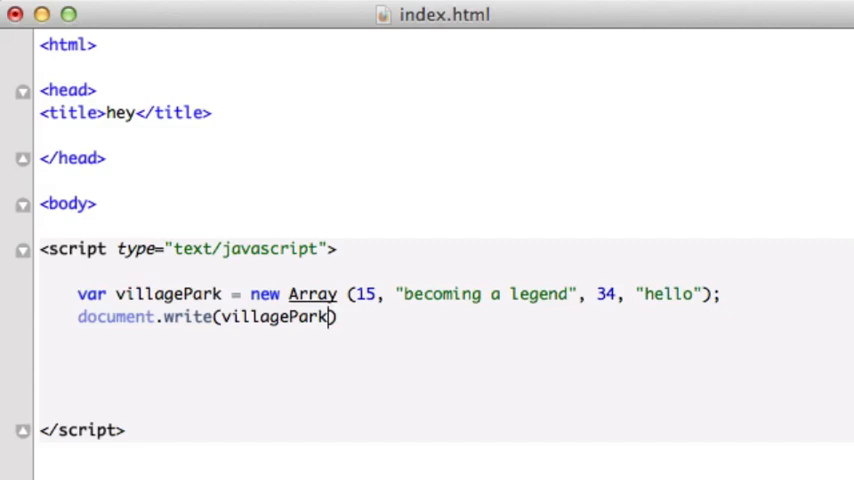
type("[1]")
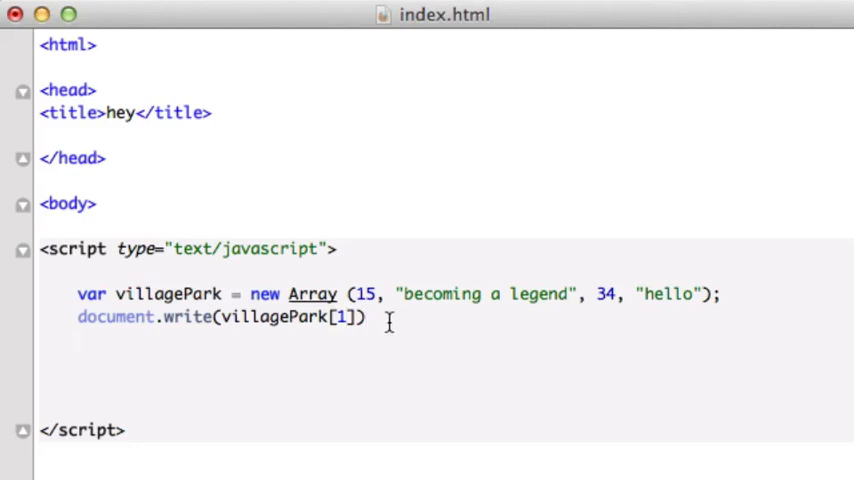
type(";")
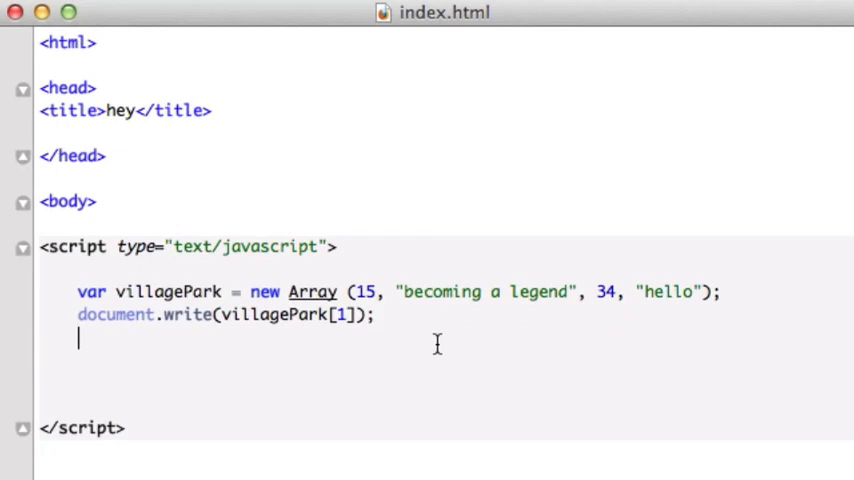
mouse_move(378, 316)
type("3")
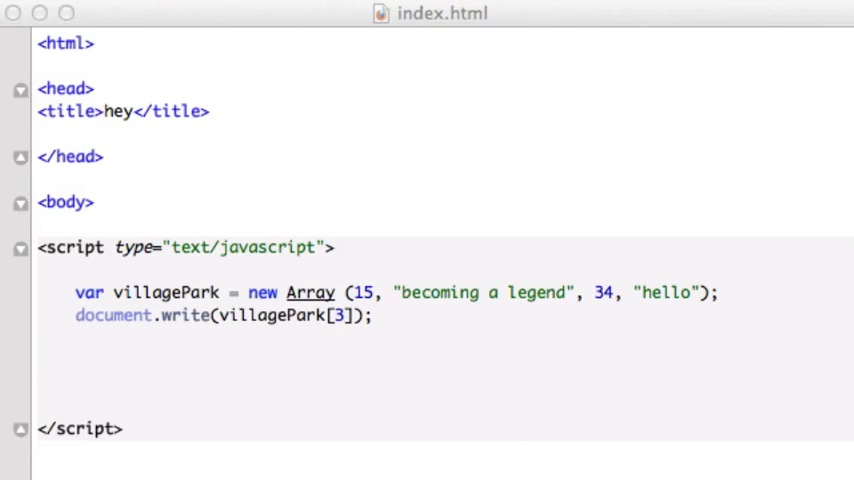
mouse_move(308, 344)
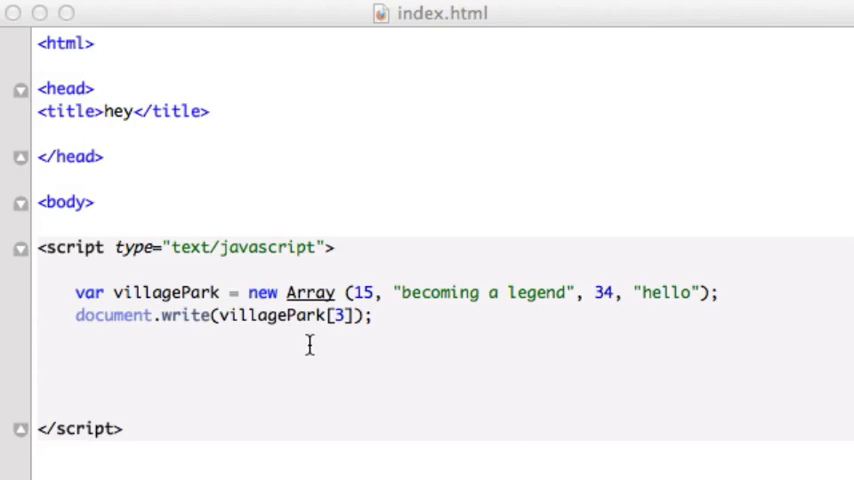
mouse_move(308, 338)
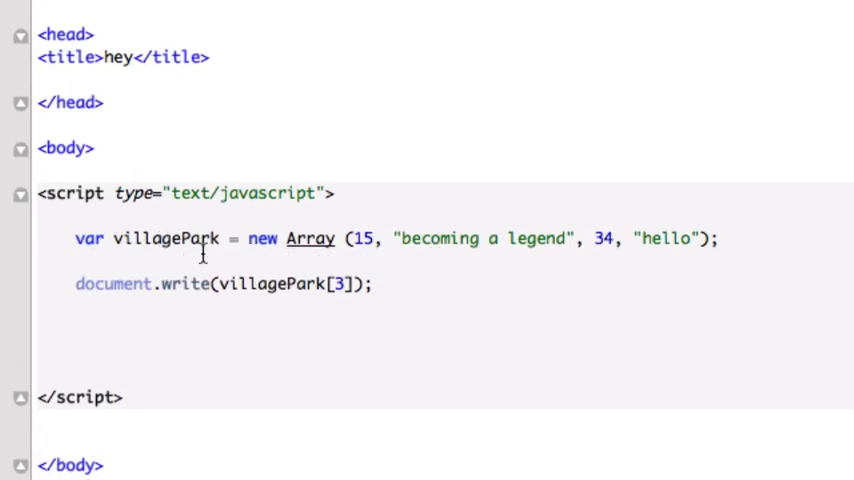
mouse_move(264, 238)
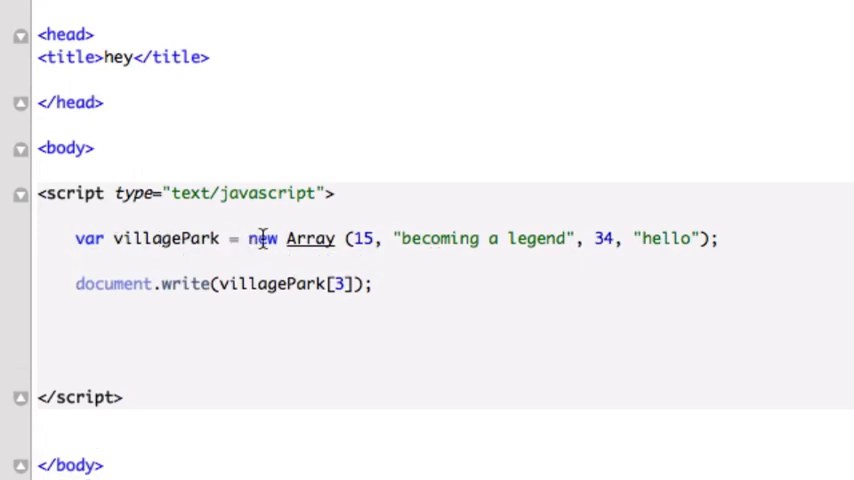